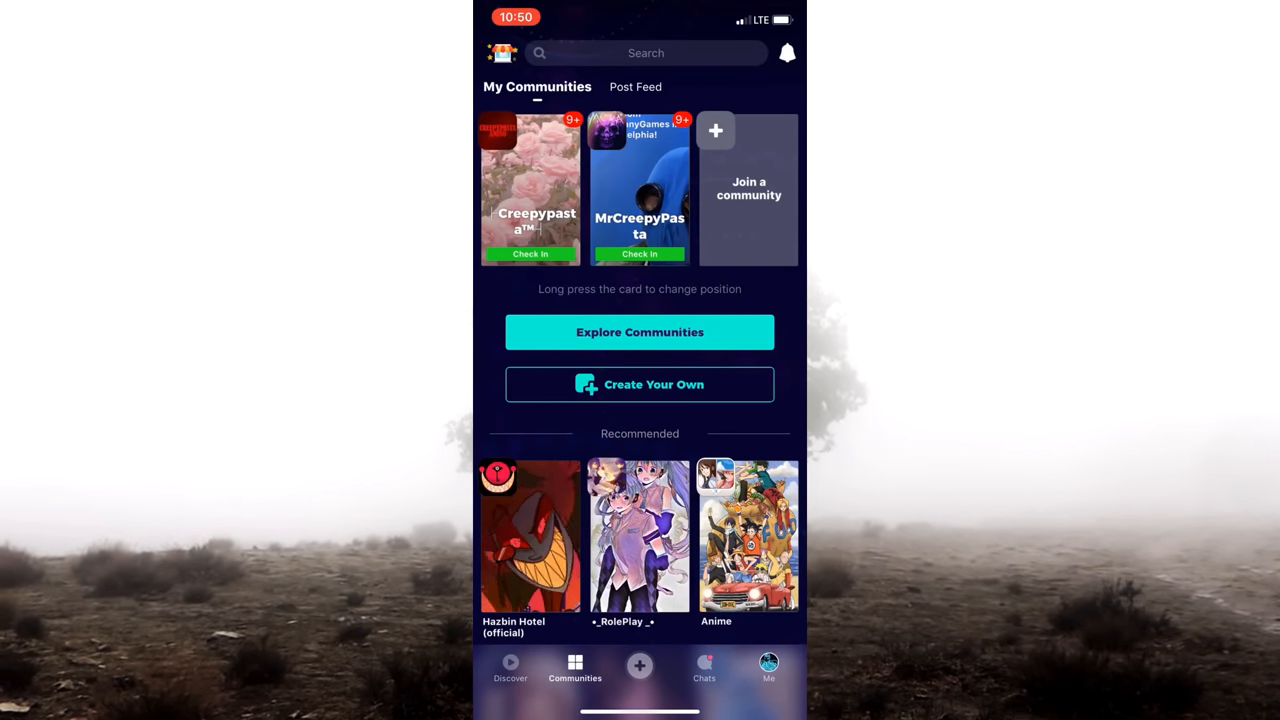
View the MrCreepyPasta profile and his Robert's Living Doll story, then return to the feed.
left_click(640, 190)
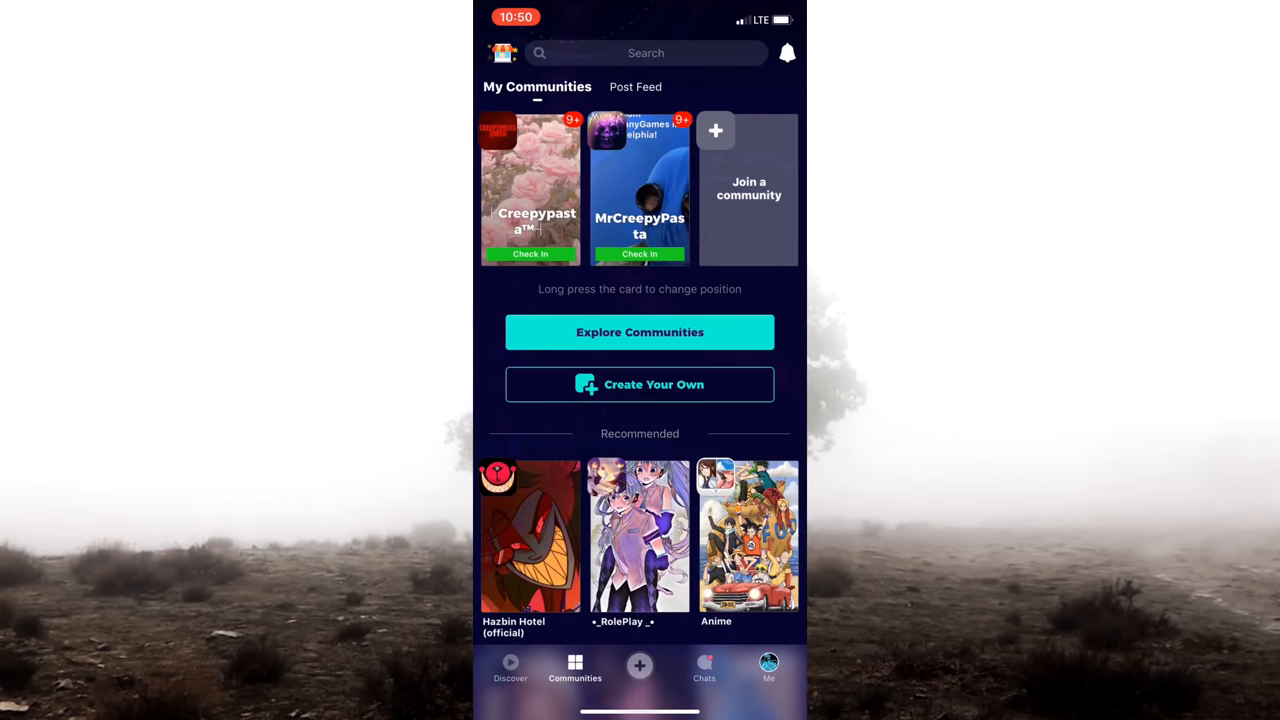
left_click(768, 668)
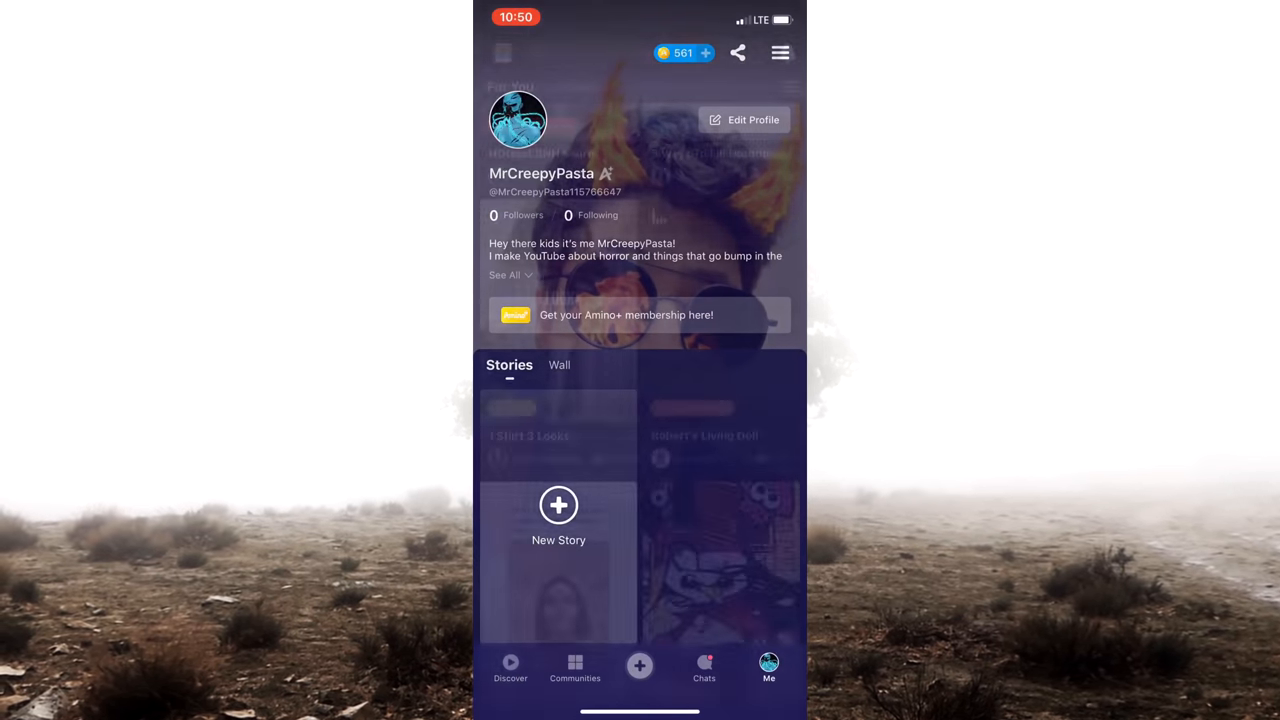
left_click(704, 436)
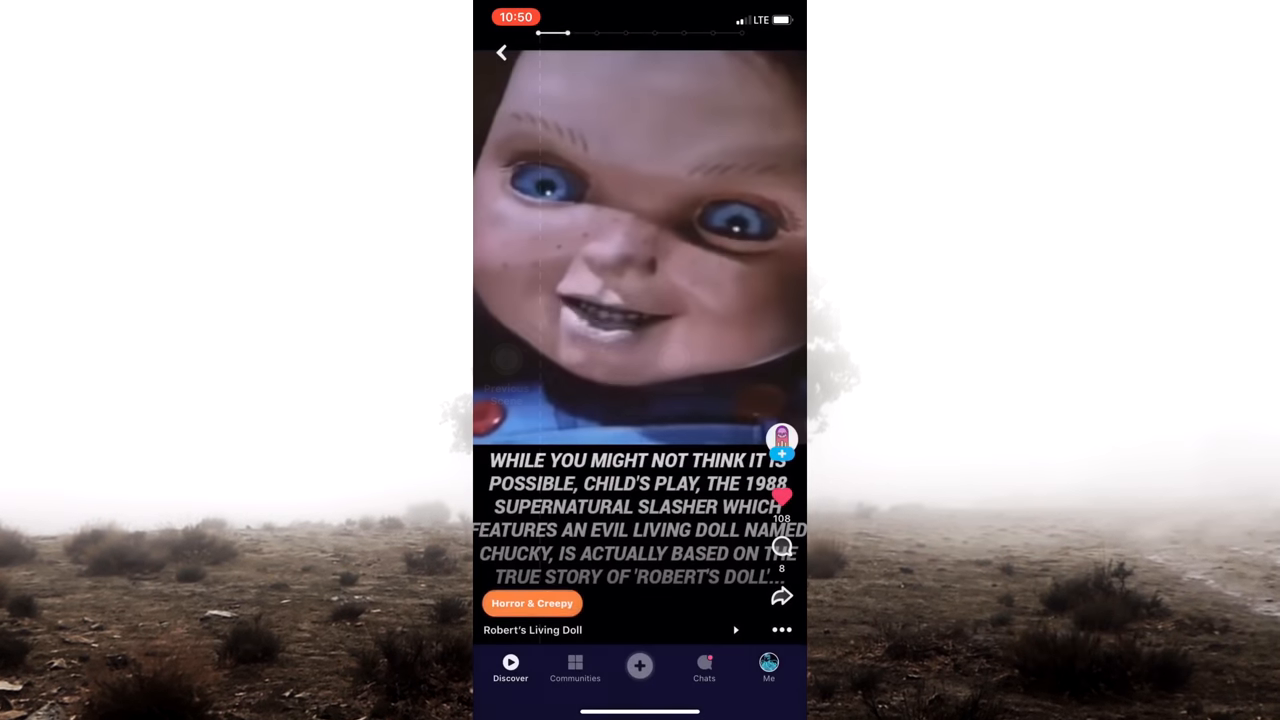
left_click(500, 52)
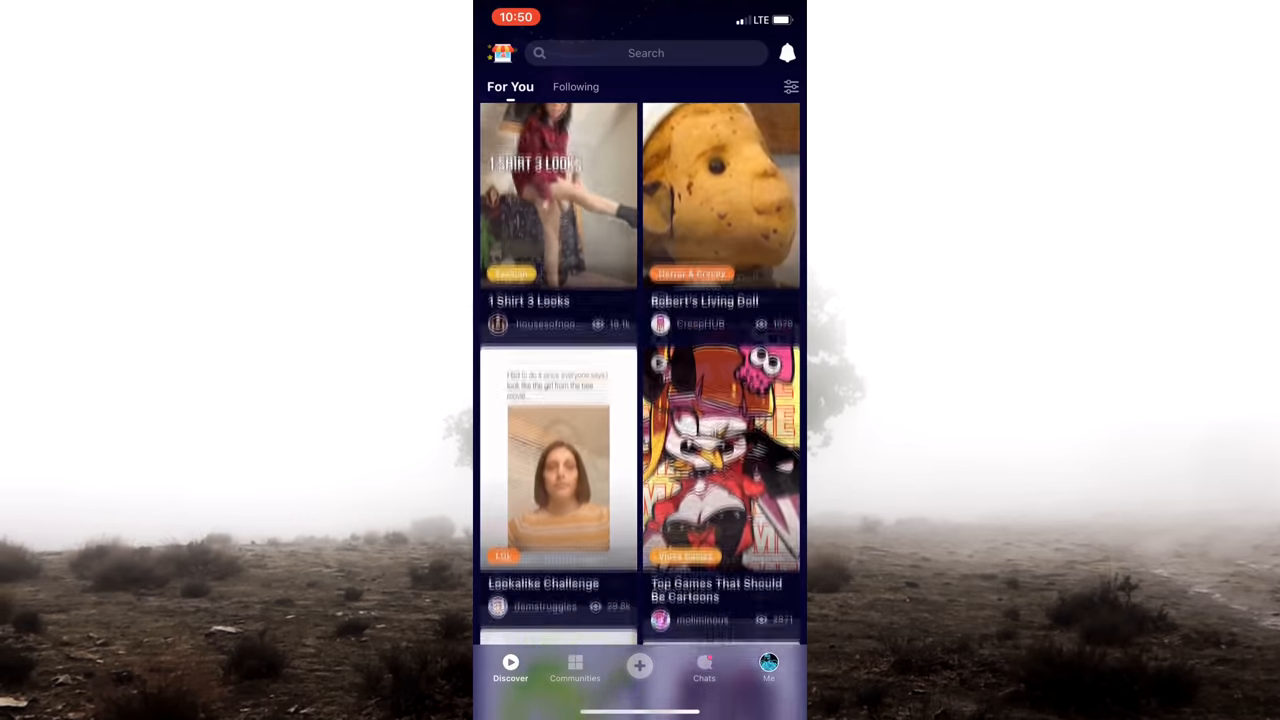
Browse the Discover feed, briefly start a new story, and return to My Communities.
scroll("down", 3)
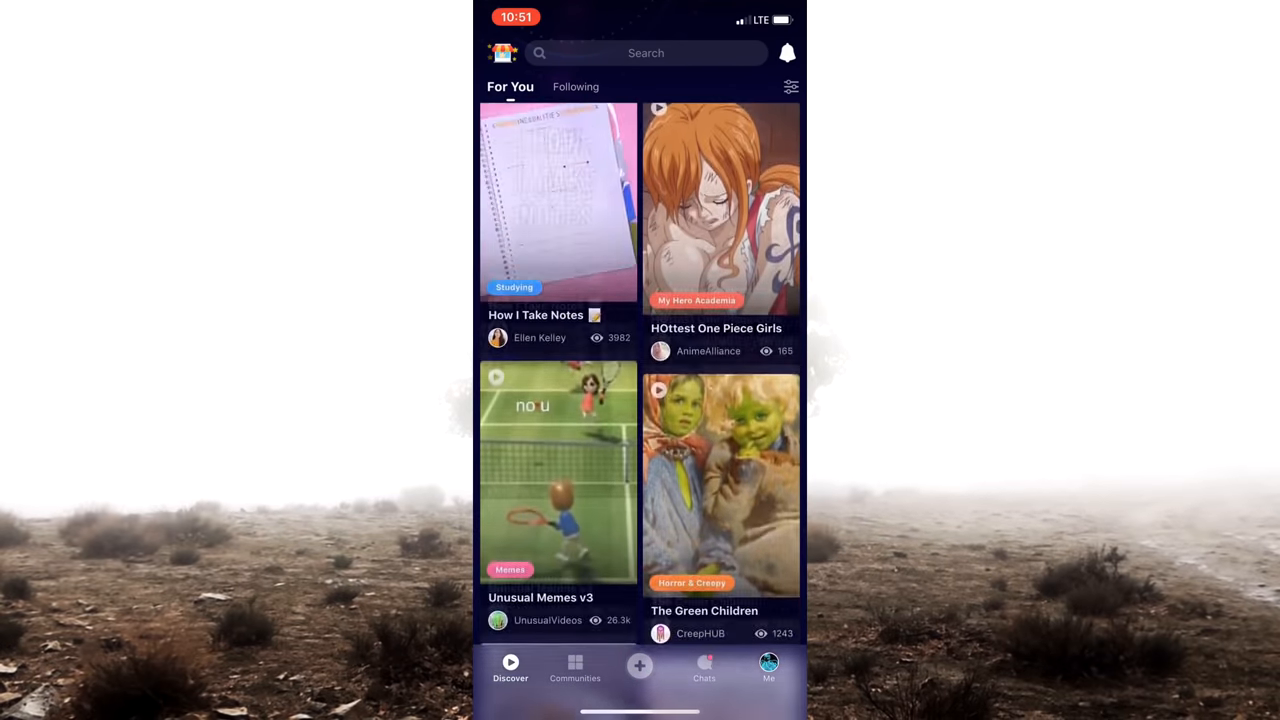
scroll("up", 3)
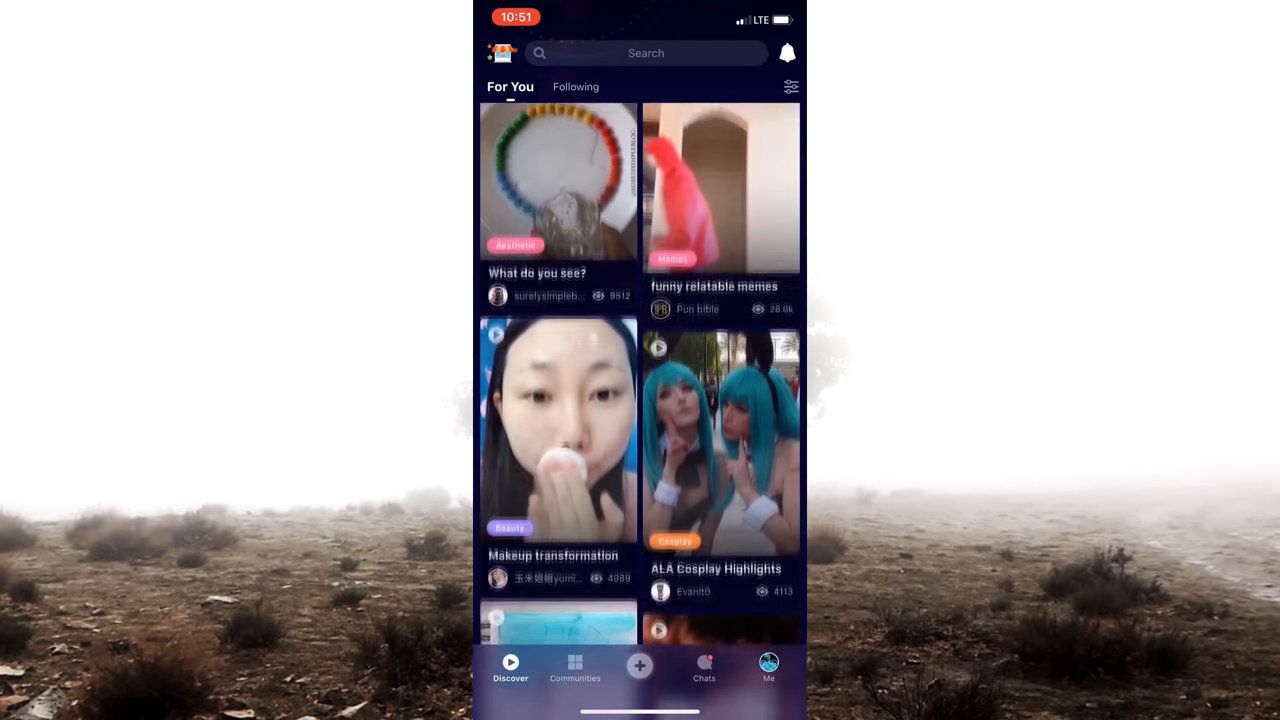
left_click(574, 668)
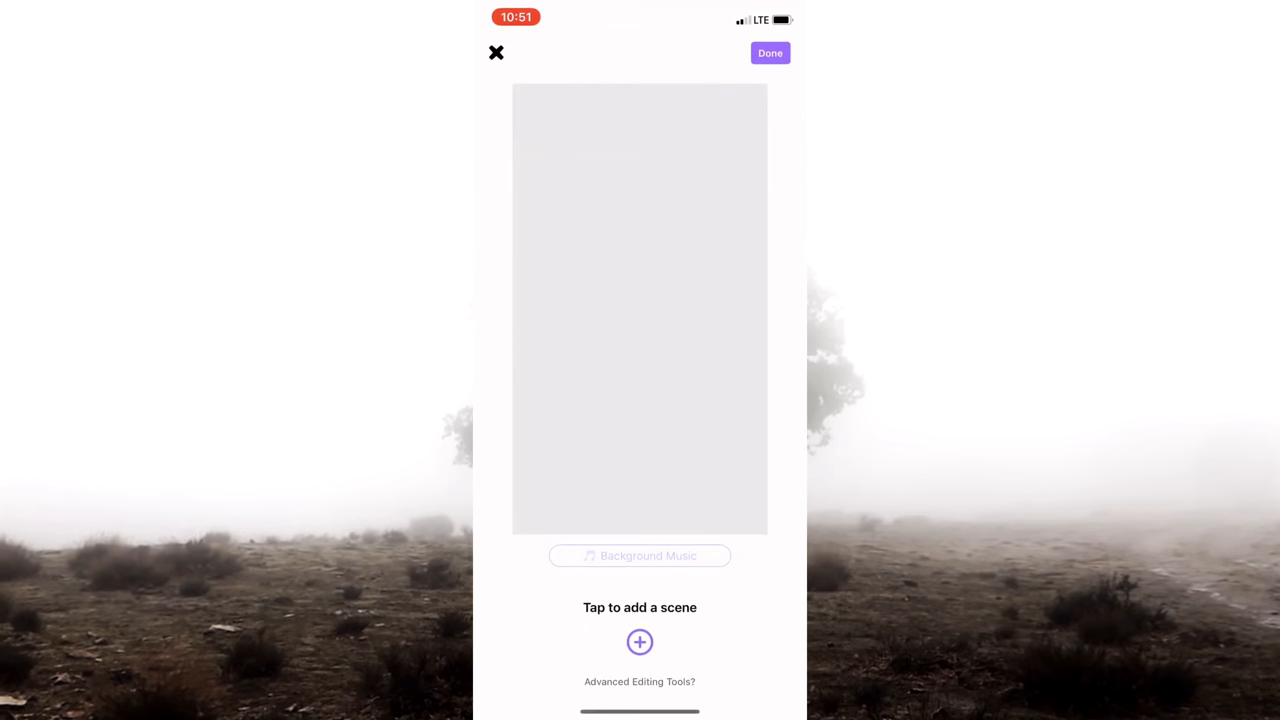
left_click(496, 52)
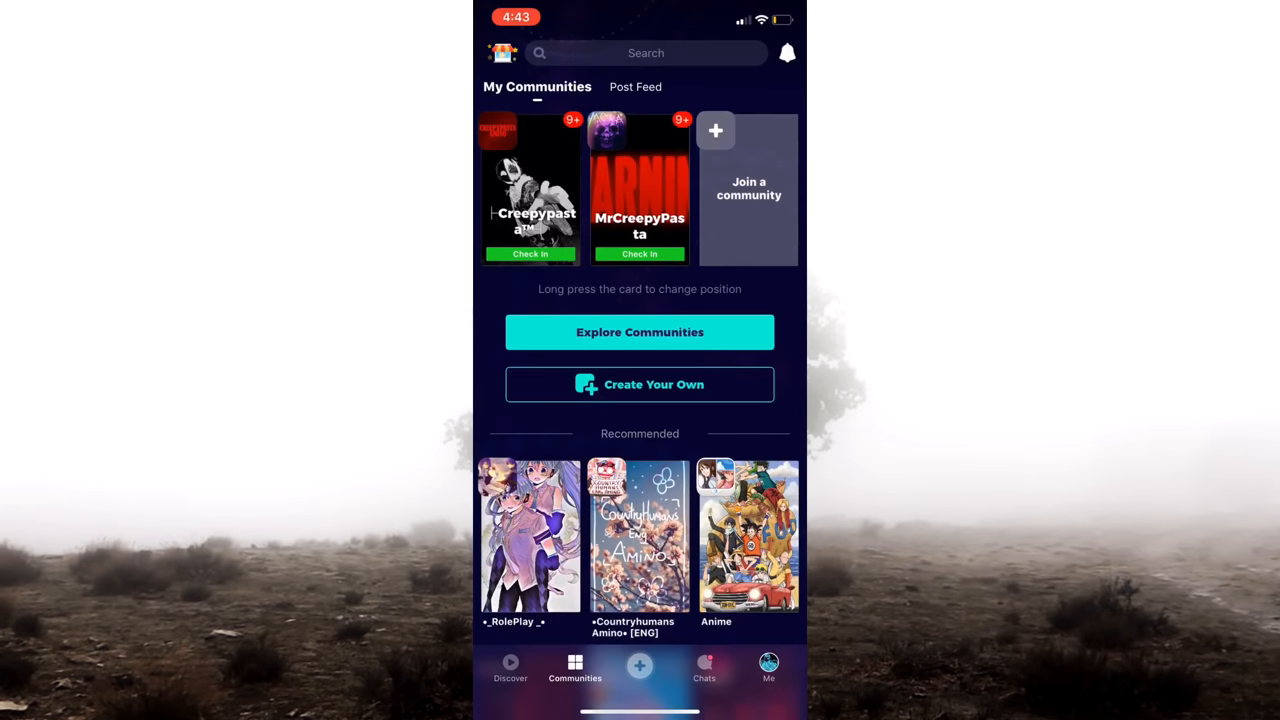
Search Amino for 'mrcreepypasta' and open the matching MrCreepyPasta user from the Users results.
left_click(644, 52)
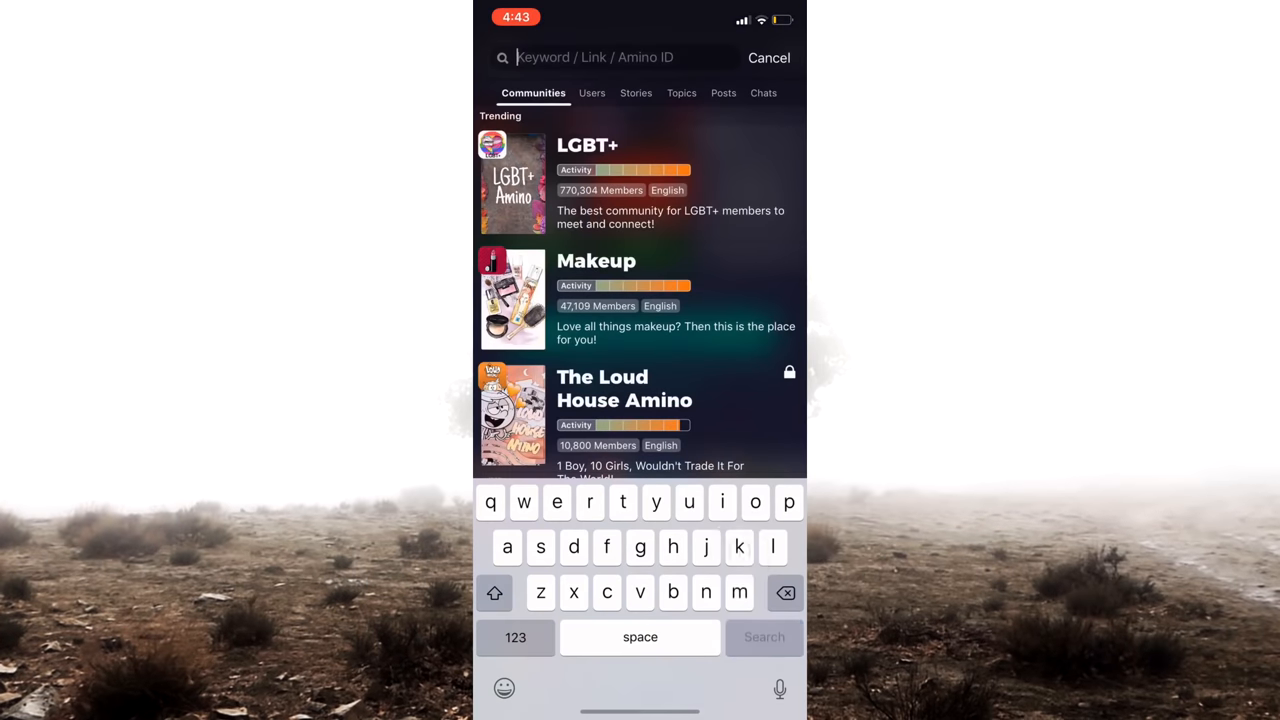
type("mrcreepypasta")
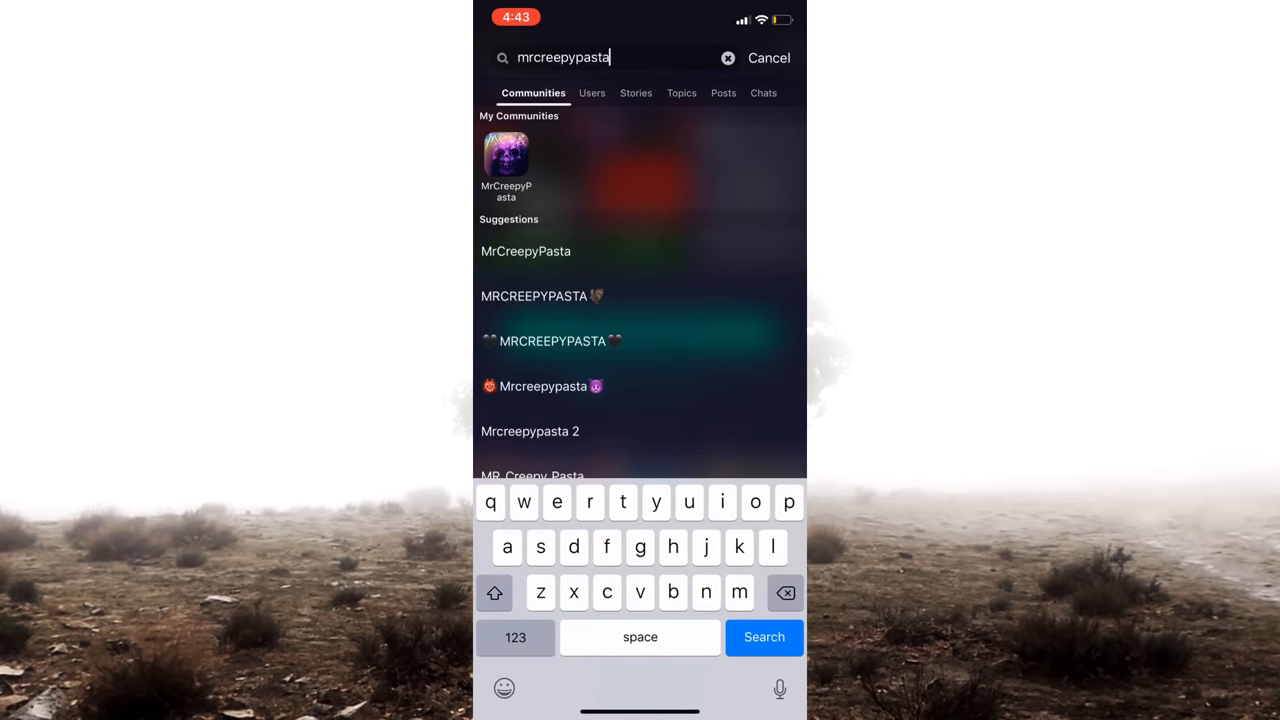
left_click(764, 636)
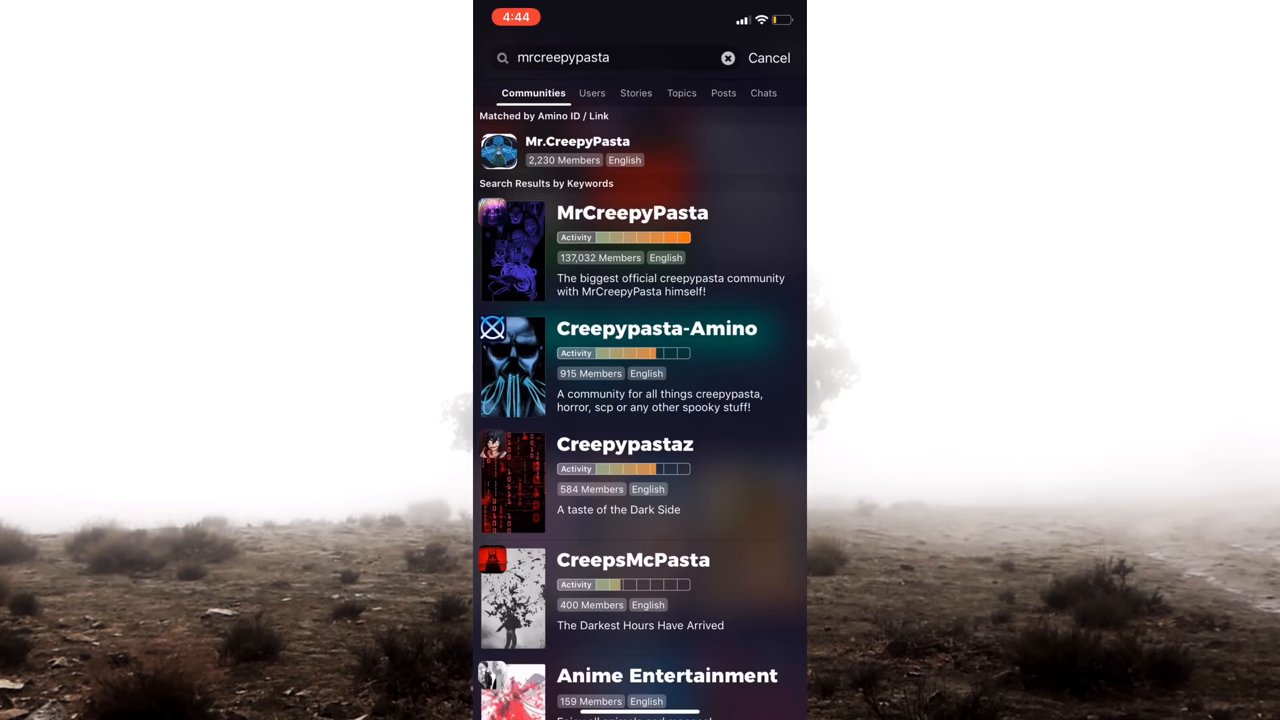
left_click(592, 92)
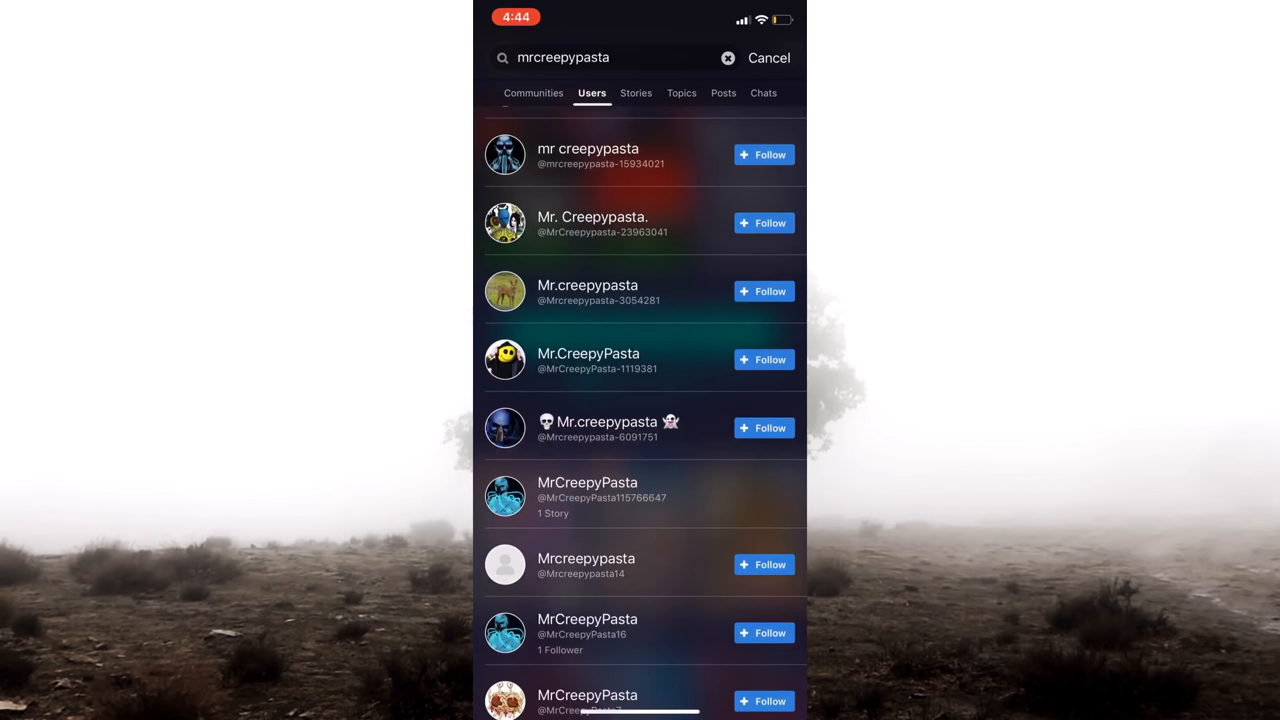
left_click(588, 490)
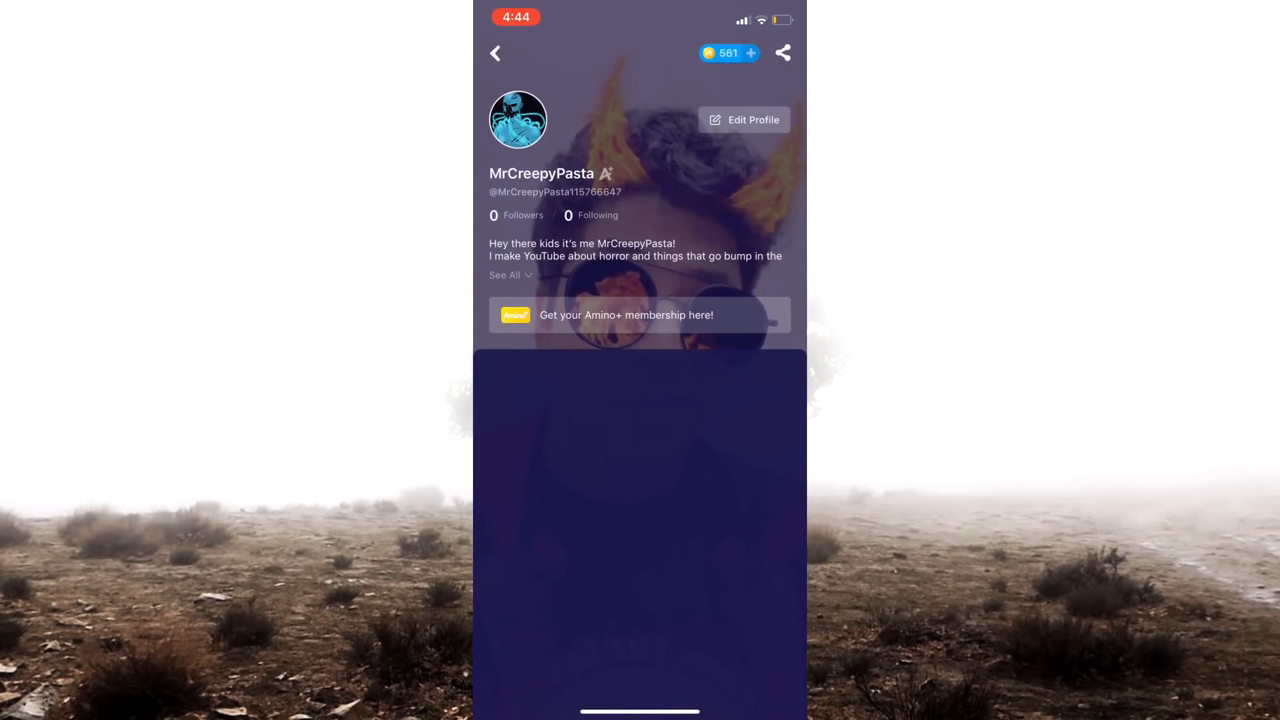